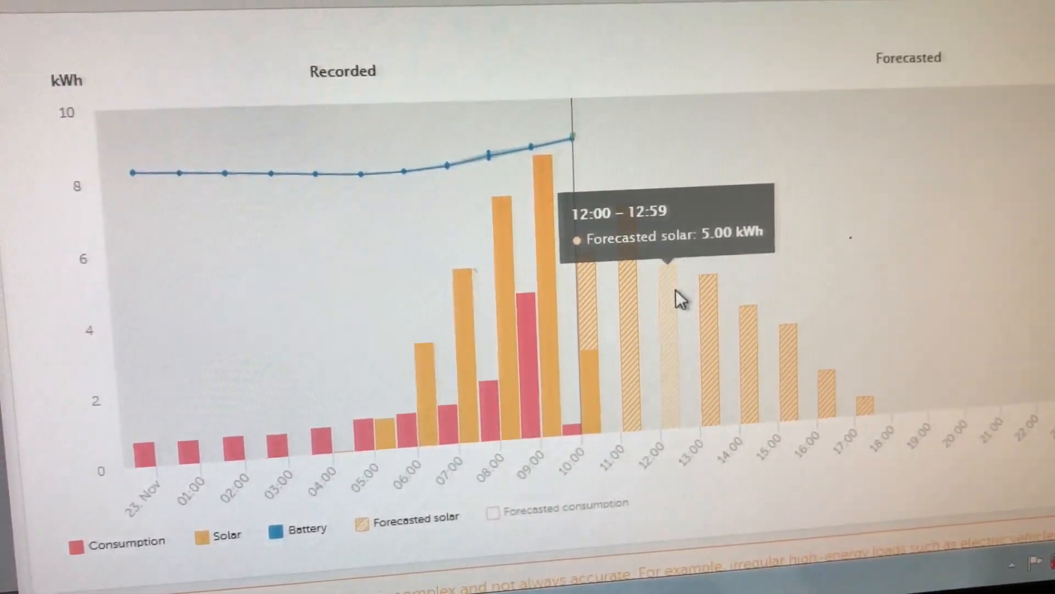
pyautogui.scroll(-3)
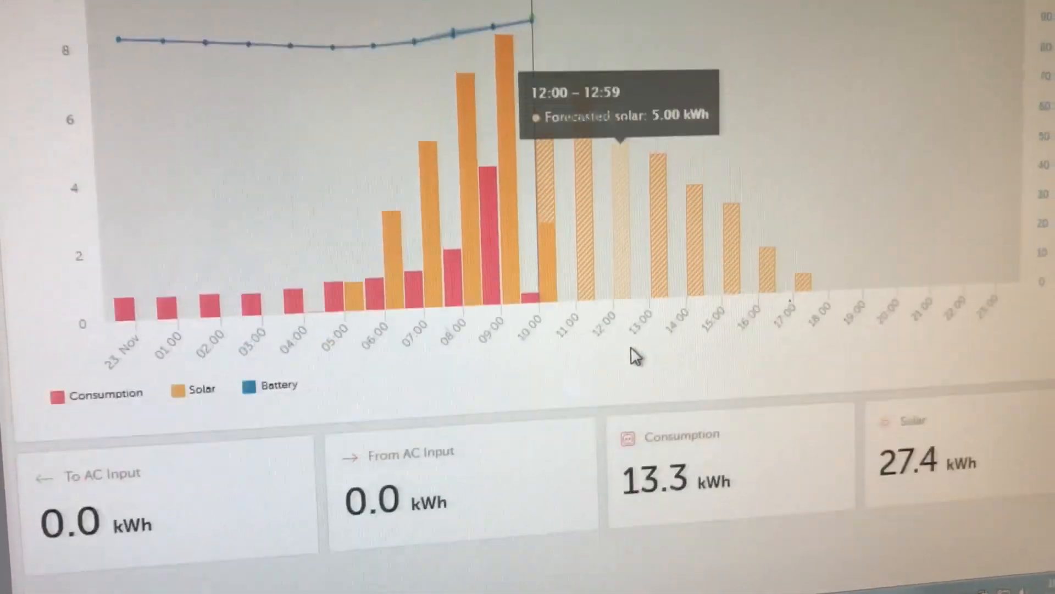